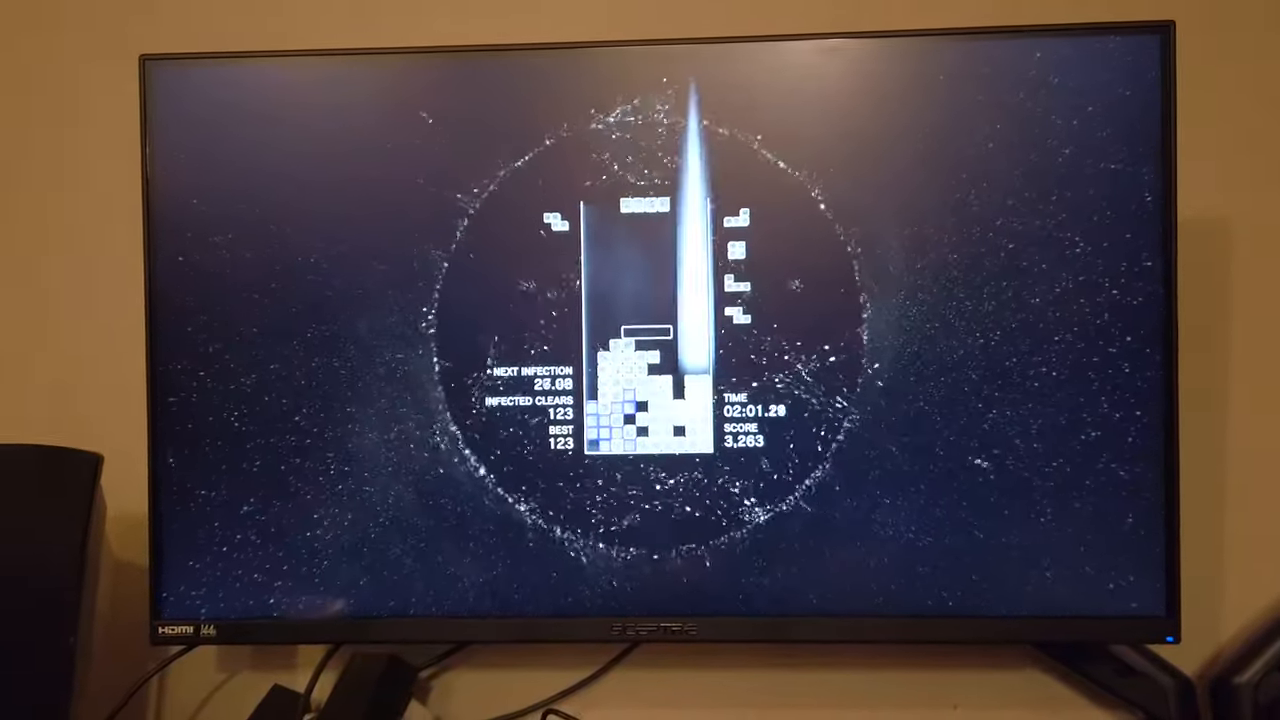
Leave the Infection mode run to reach the options menu.
key(Escape)
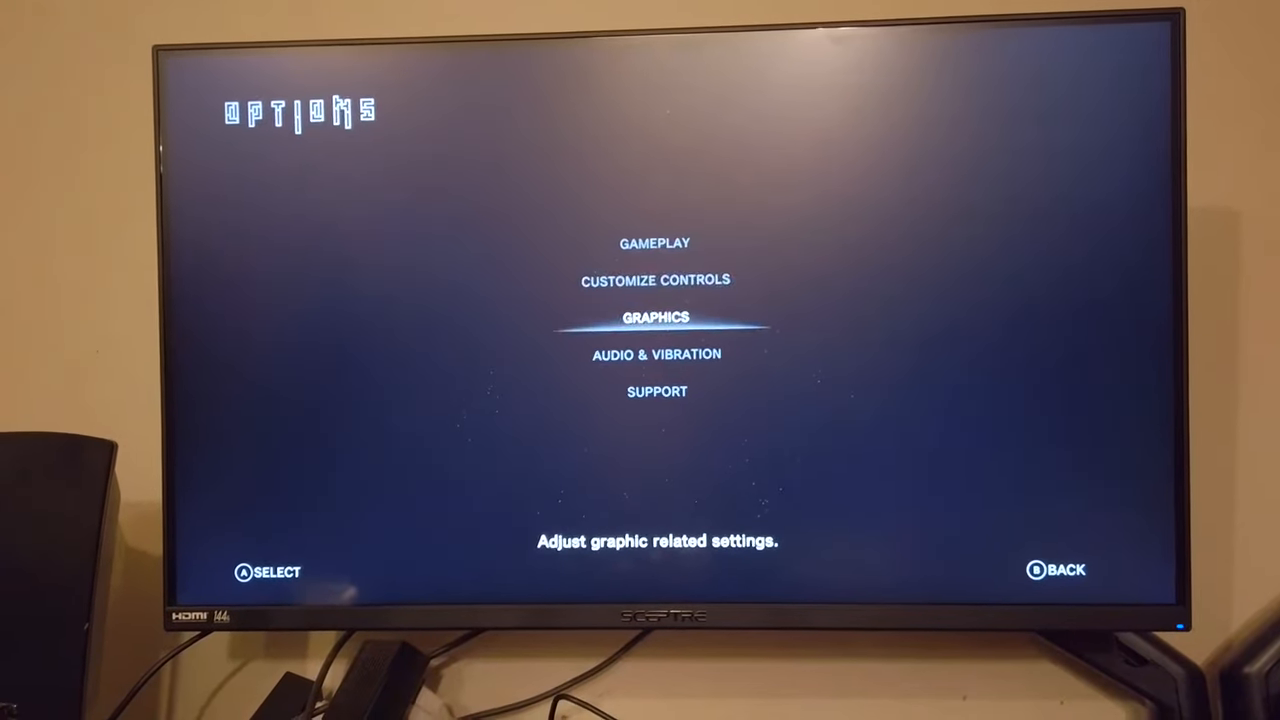
In Graphics, return the resolution to 1920 x 1080.
click(656, 317)
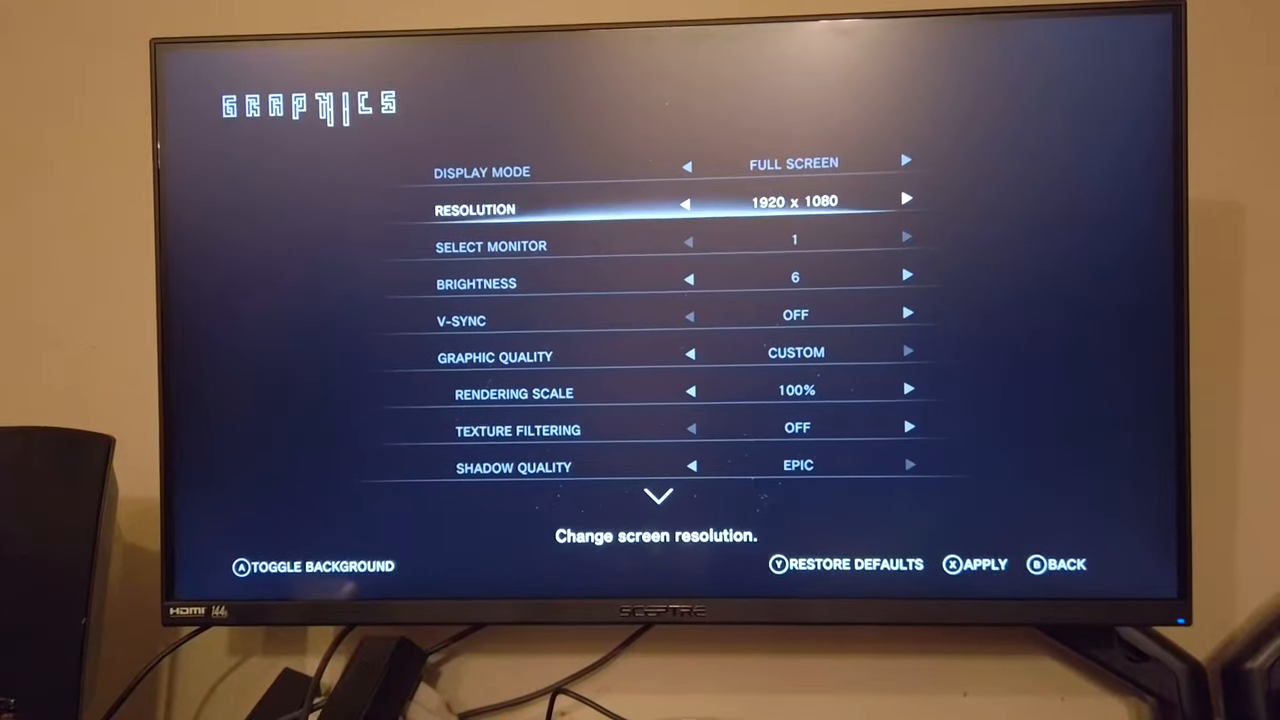
click(687, 201)
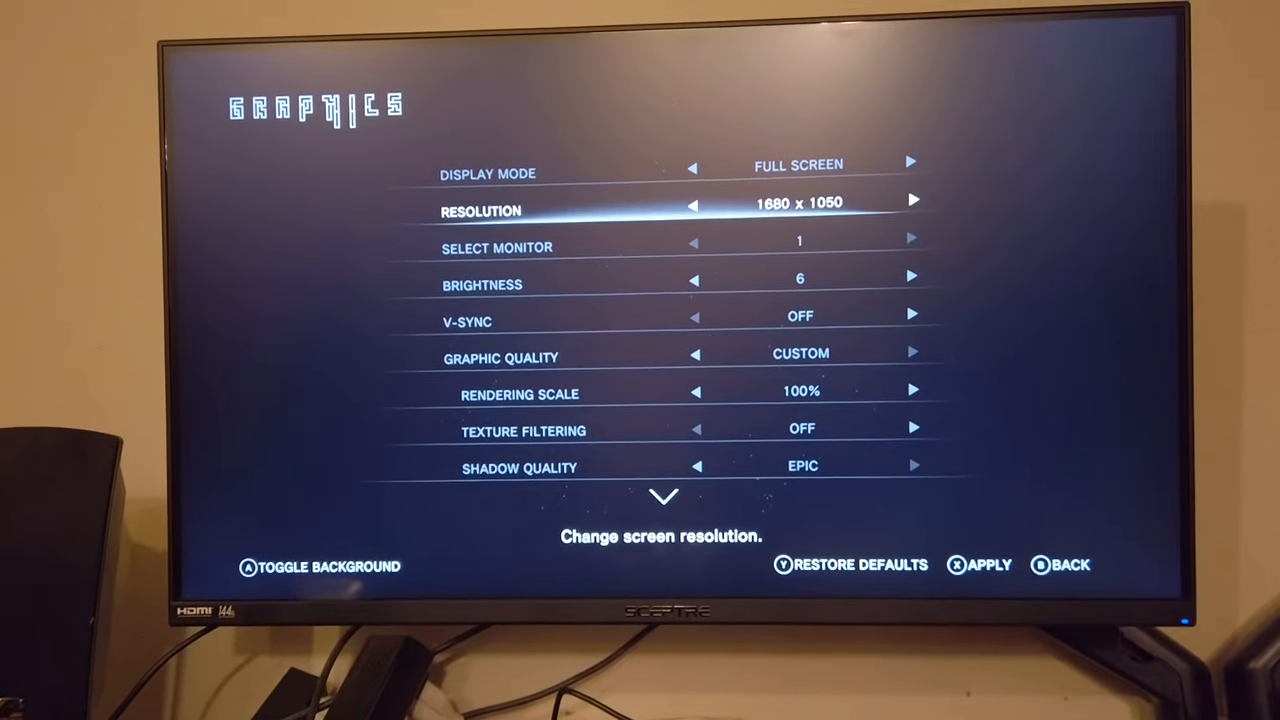
click(911, 200)
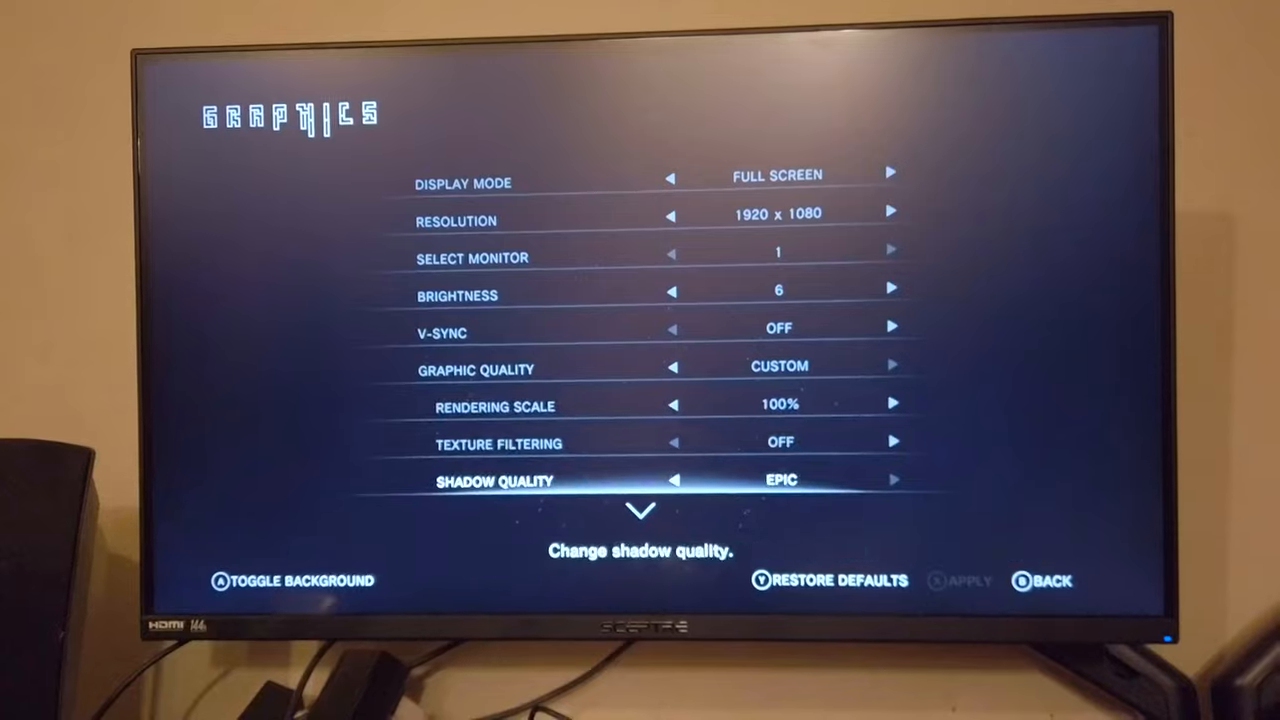
Set bloom quality to Epic and zone brilliance to Max.
scroll(down, 3)
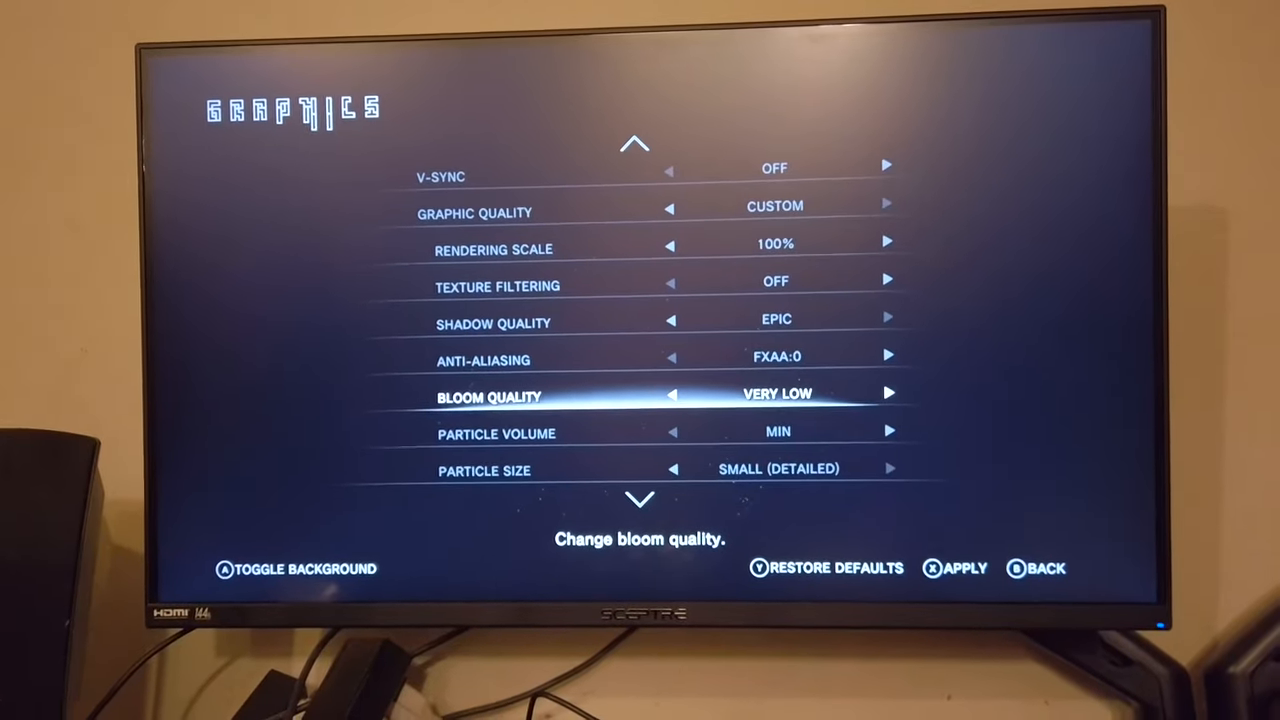
click(888, 392)
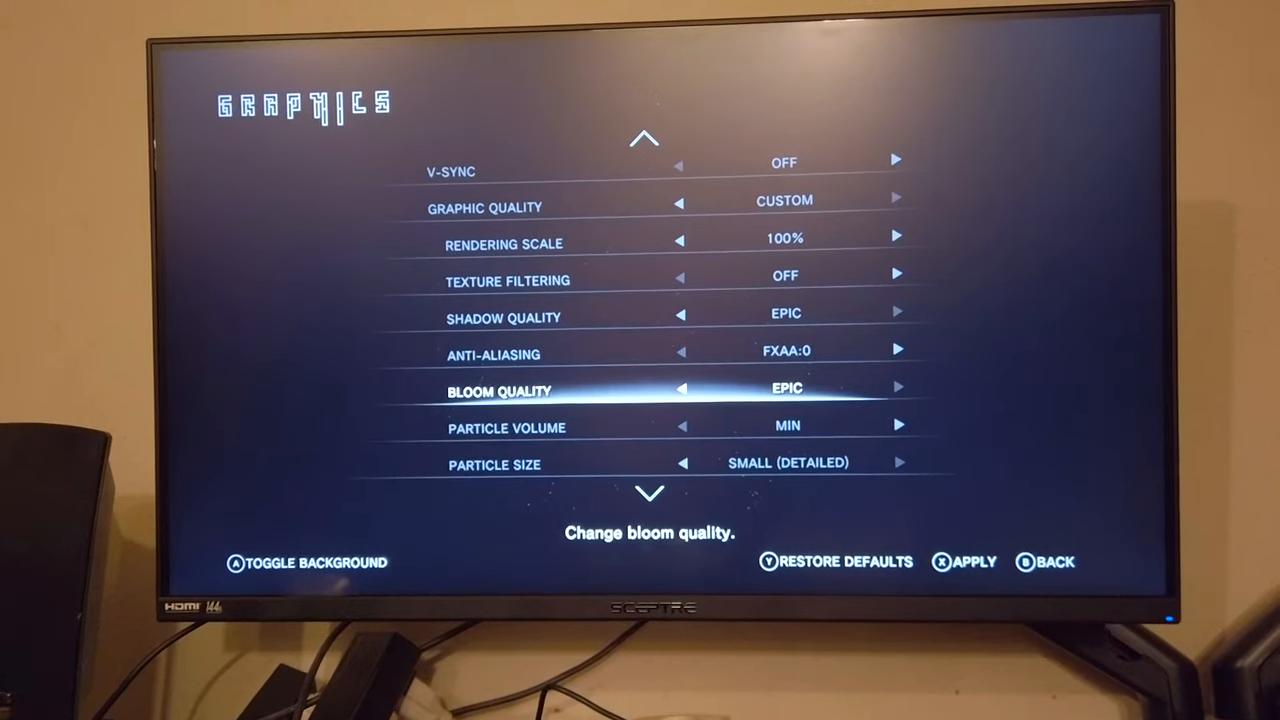
key(up)
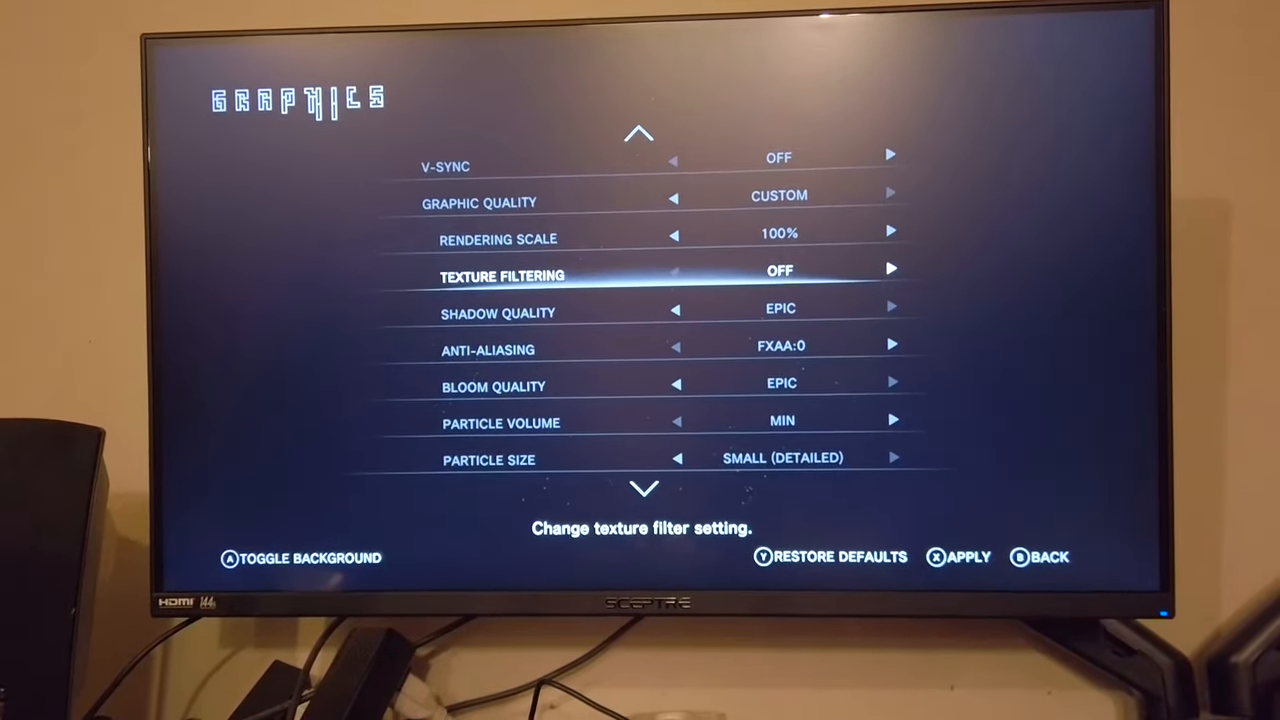
scroll(down, 3)
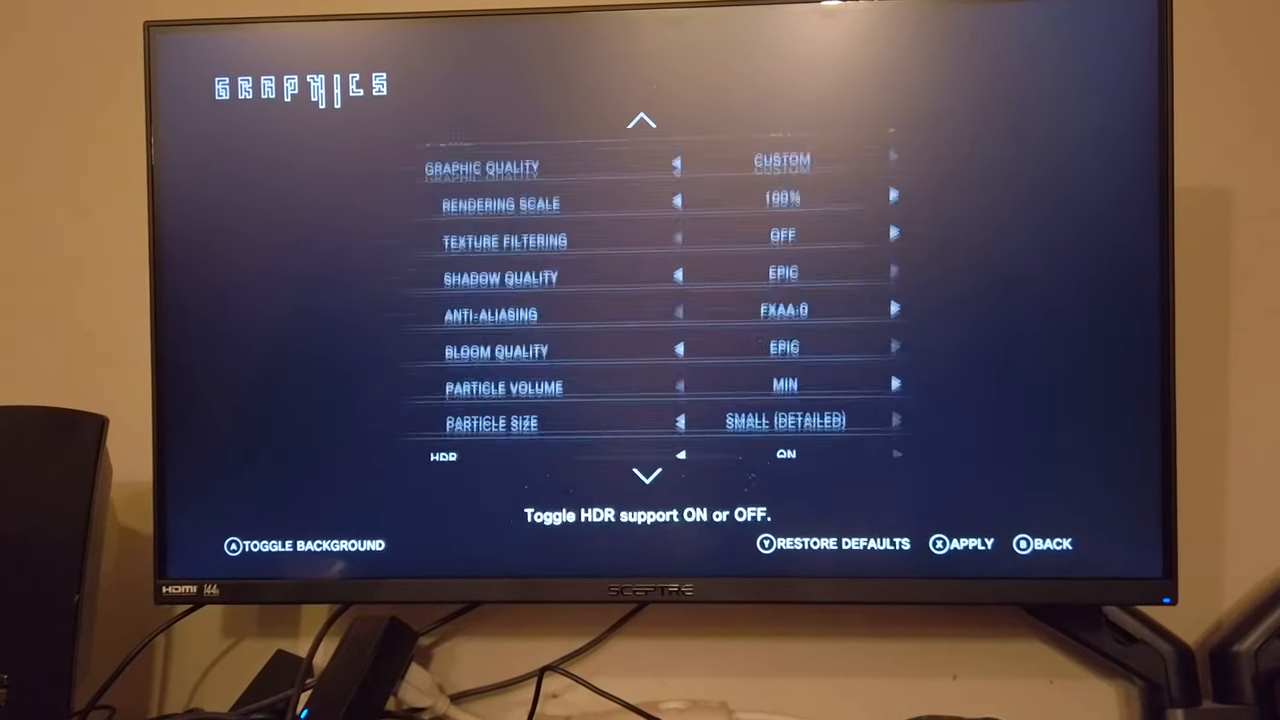
scroll(down, 3)
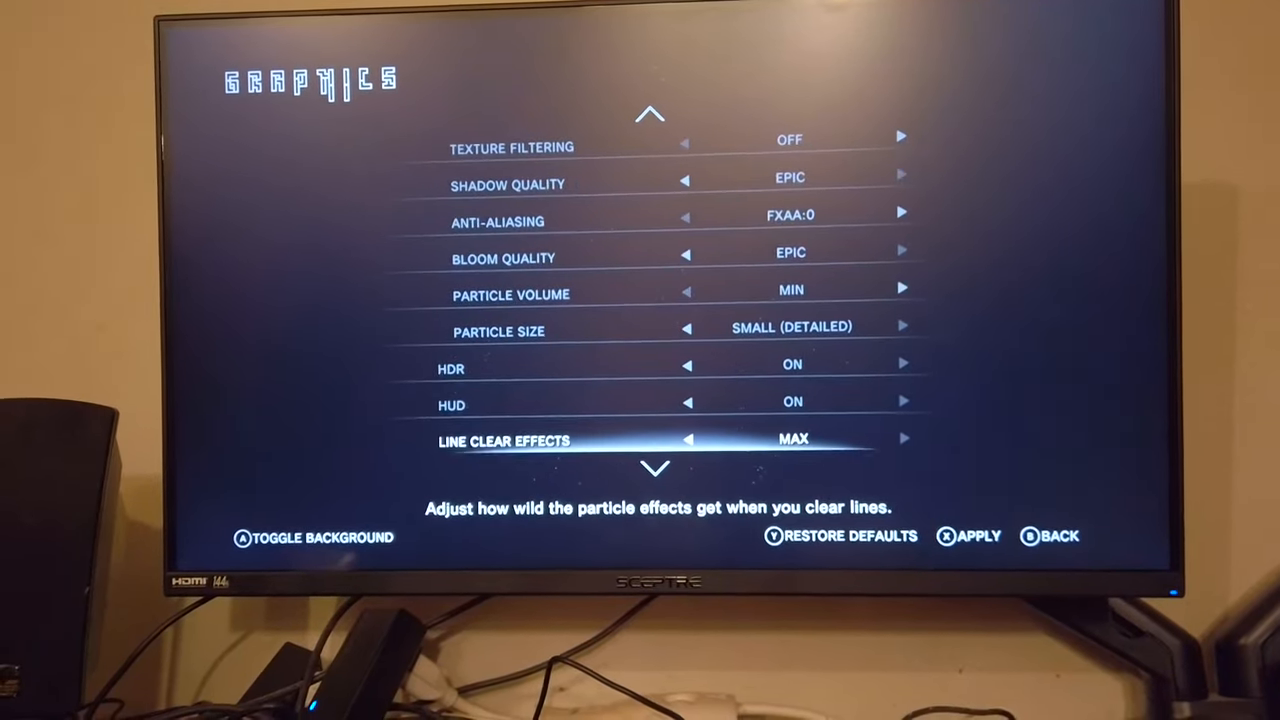
scroll(down, 3)
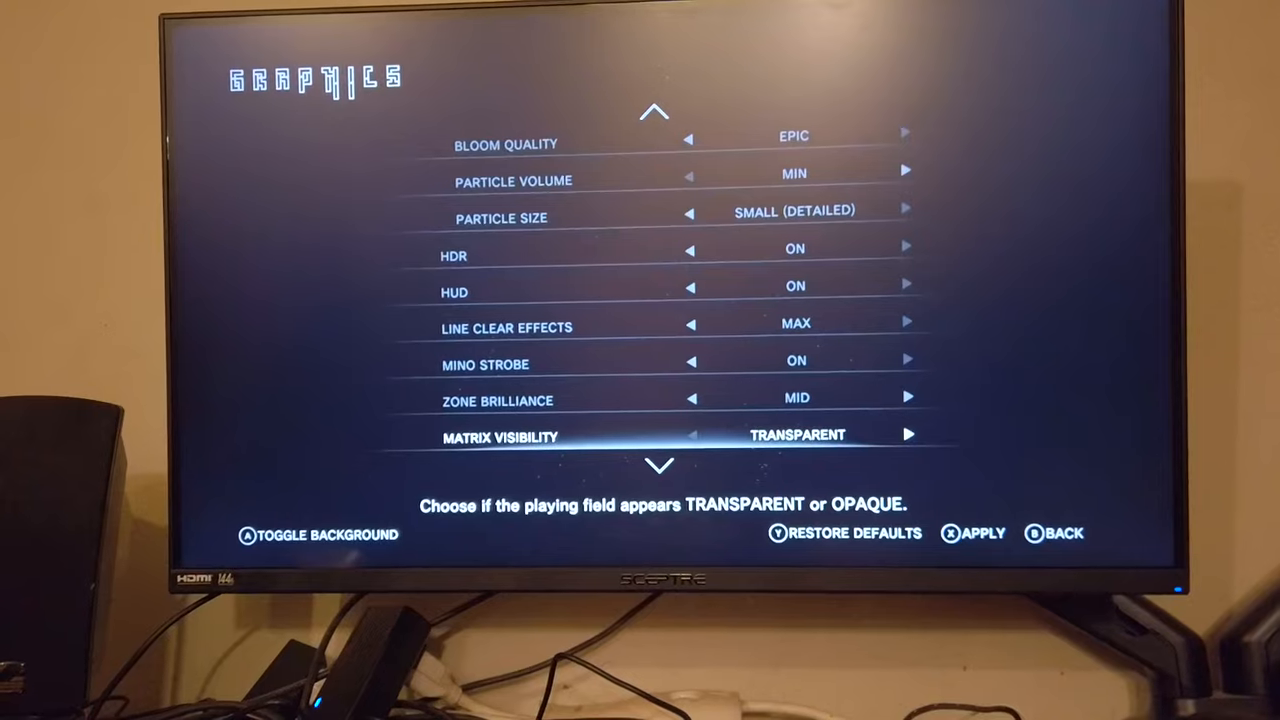
scroll(down, 3)
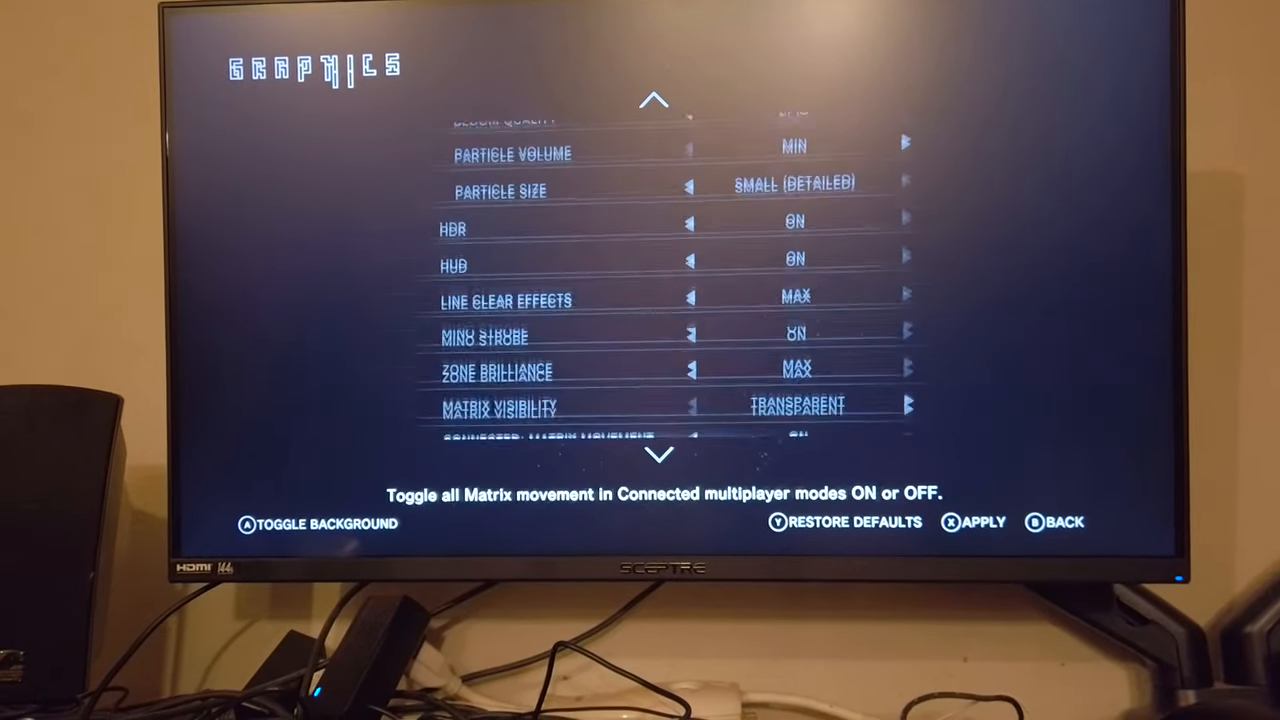
scroll(down, 3)
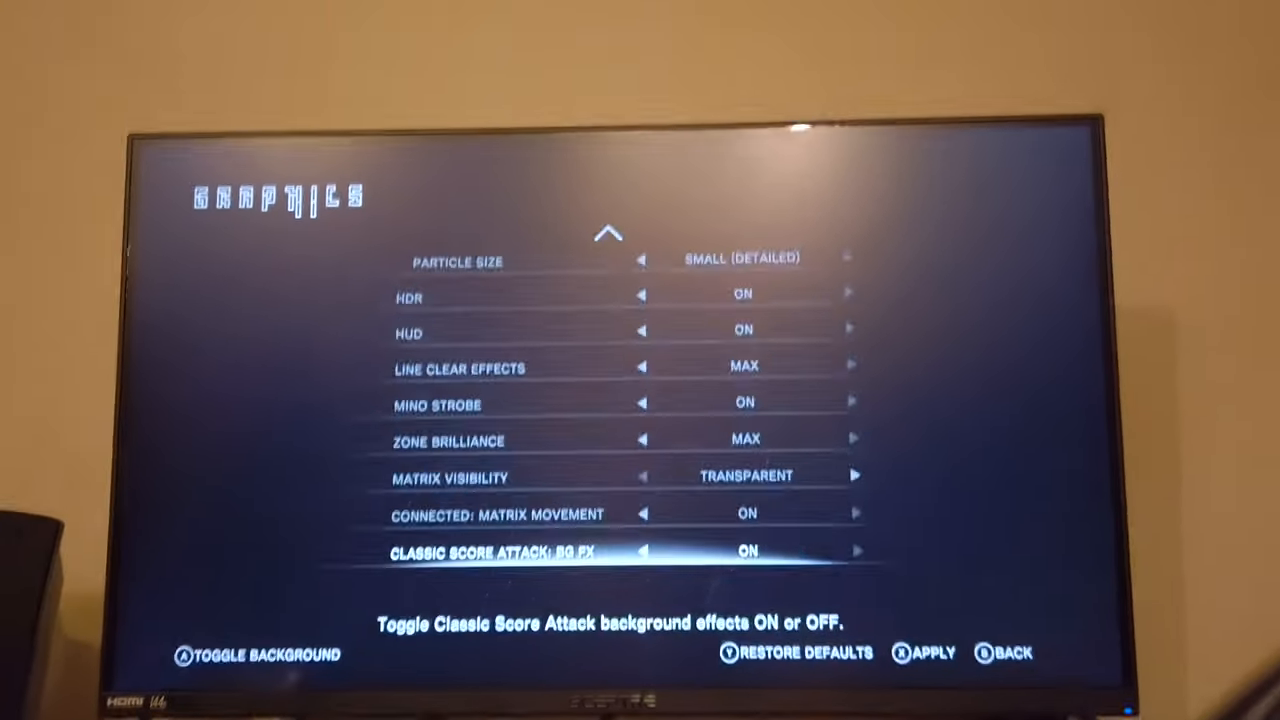